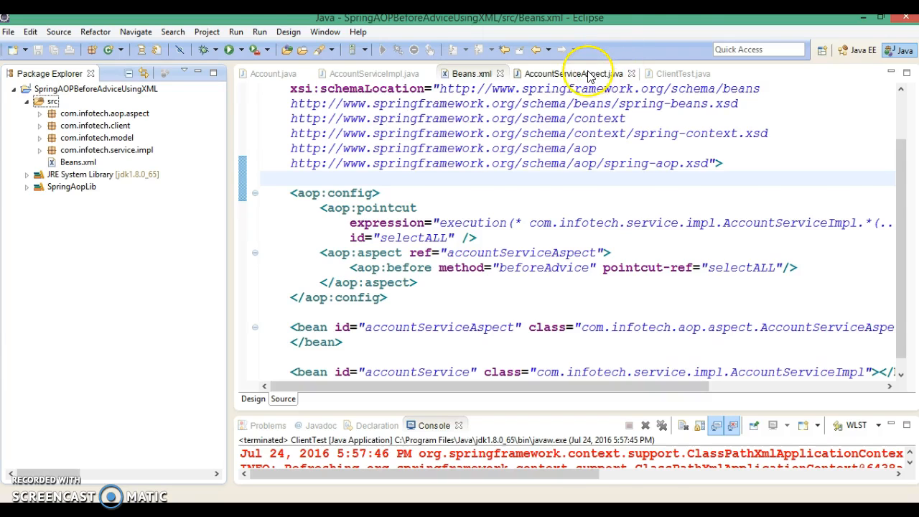
Review AccountServiceAspect's beforeAdvice and how Beans.xml references it via method="beforeAdvice".
{"action": "left_click", "coordinate": [569, 73]}
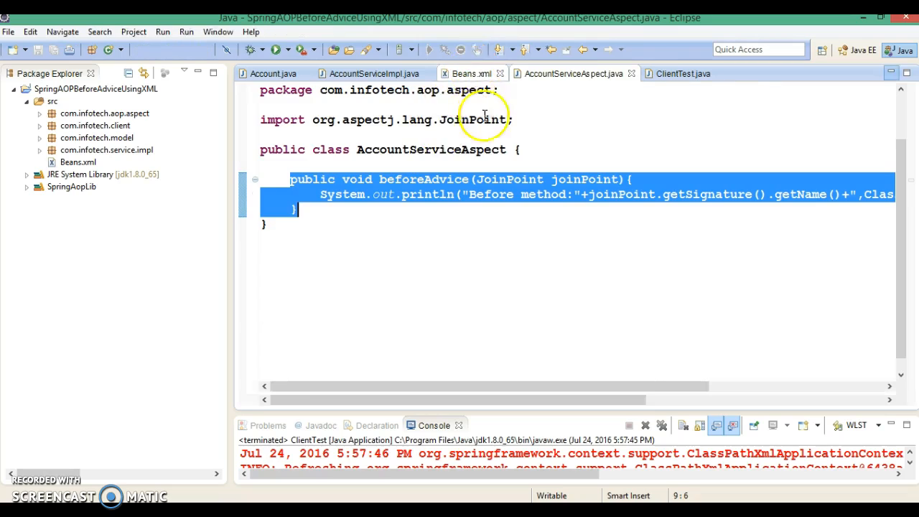
{"action": "left_click", "coordinate": [471, 73]}
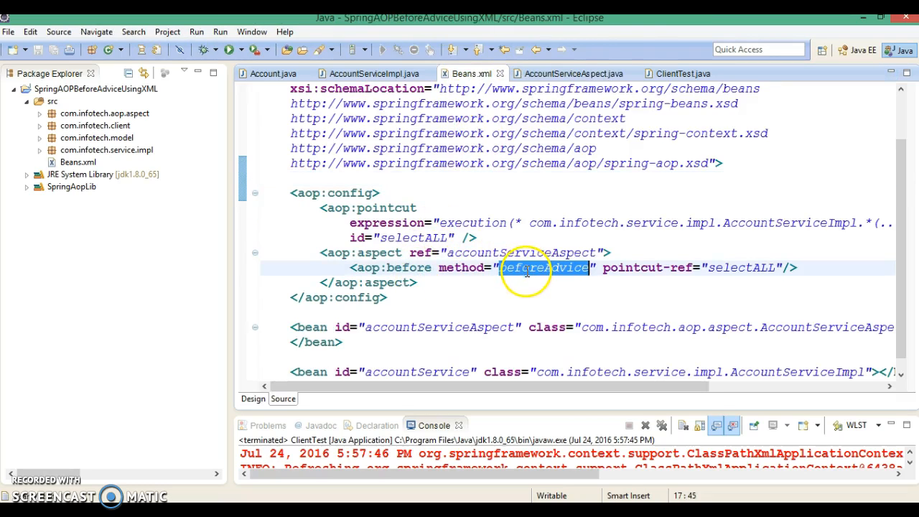
{"action": "mouse_move", "coordinate": [571, 73]}
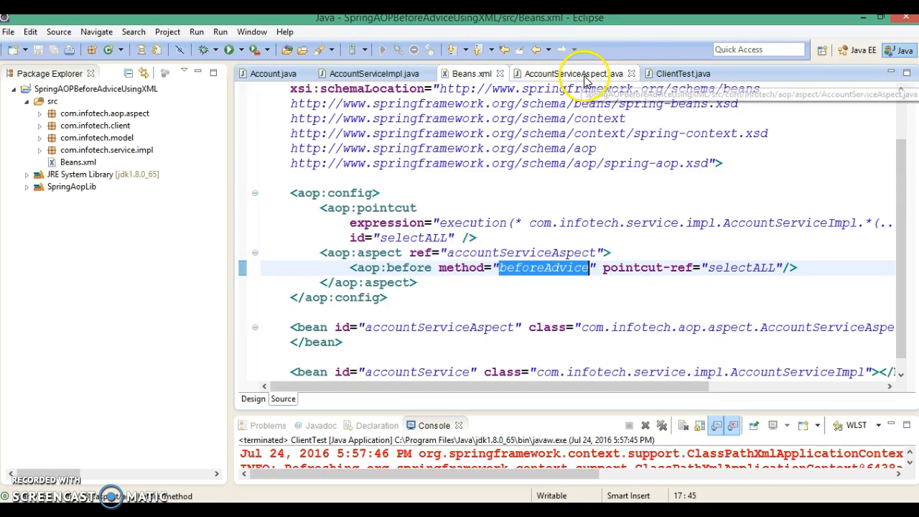
{"action": "left_click", "coordinate": [571, 73]}
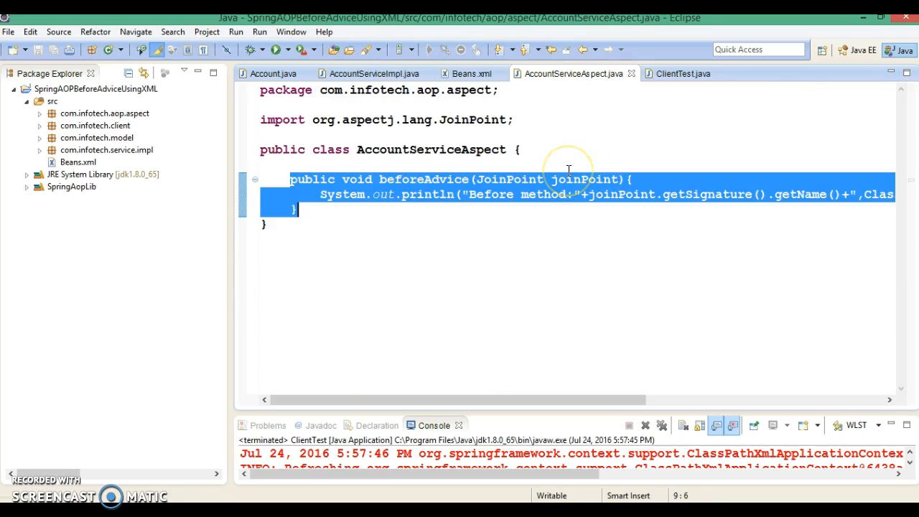
{"action": "mouse_move", "coordinate": [305, 219]}
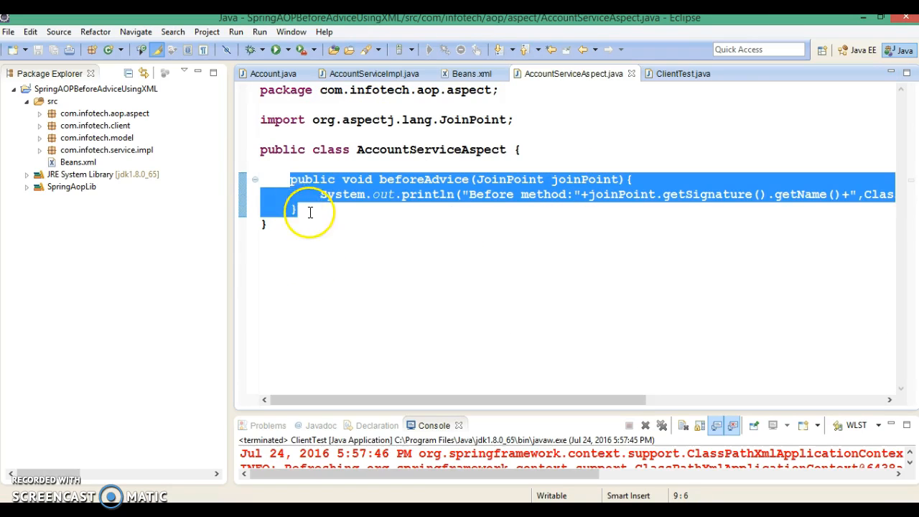
Duplicate beforeAdvice as afterAdvice printing "After method:" with the join point details.
{"action": "key", "text": "ctrl+v"}
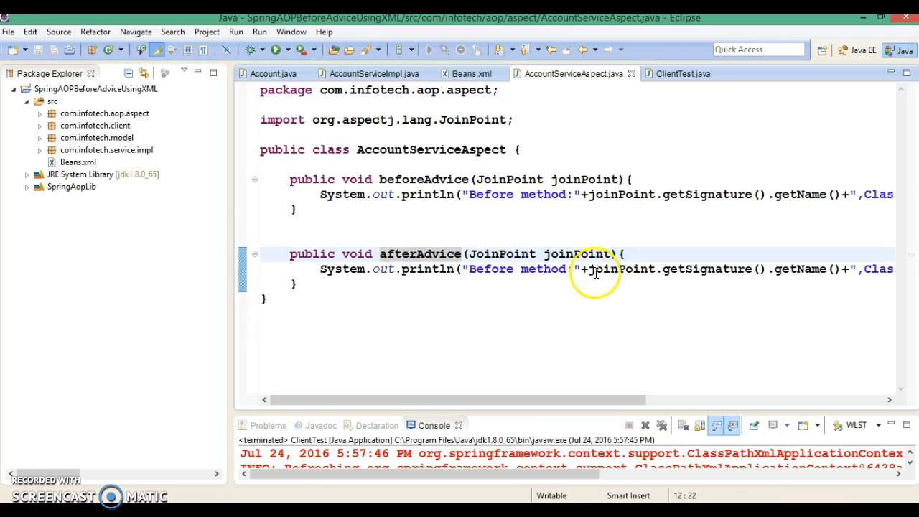
{"action": "mouse_move", "coordinate": [549, 271]}
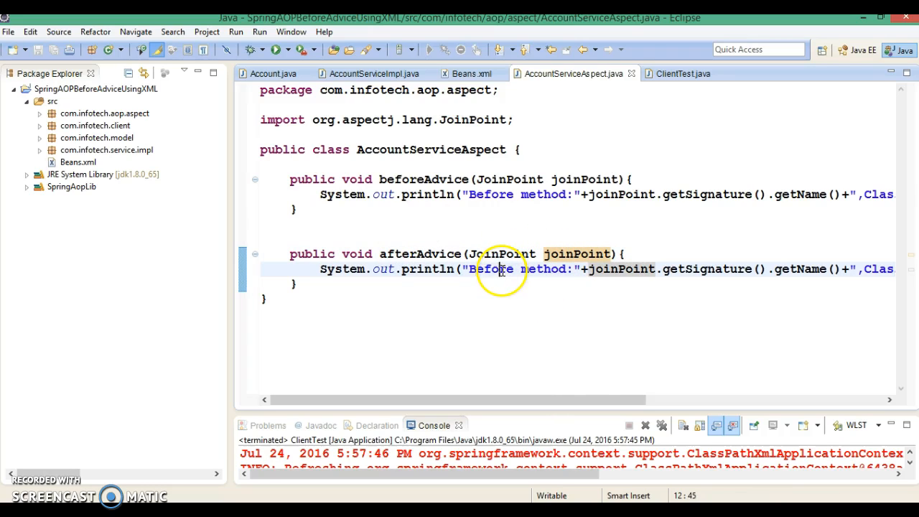
{"action": "type", "text": "Aft"}
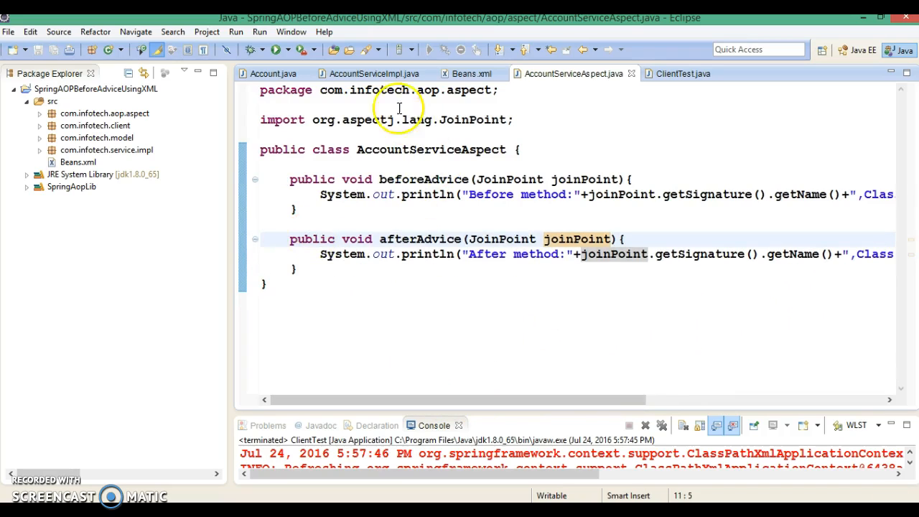
{"action": "left_click", "coordinate": [371, 73]}
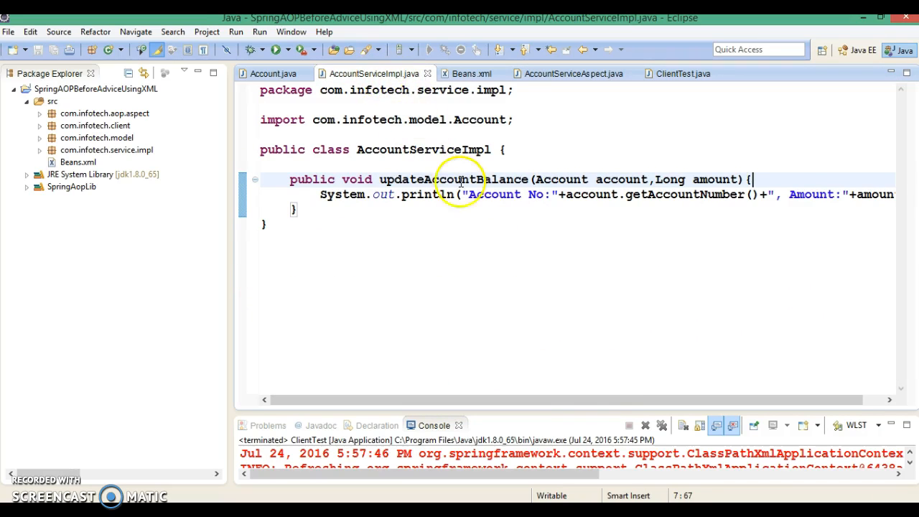
{"action": "double_click", "coordinate": [452, 179]}
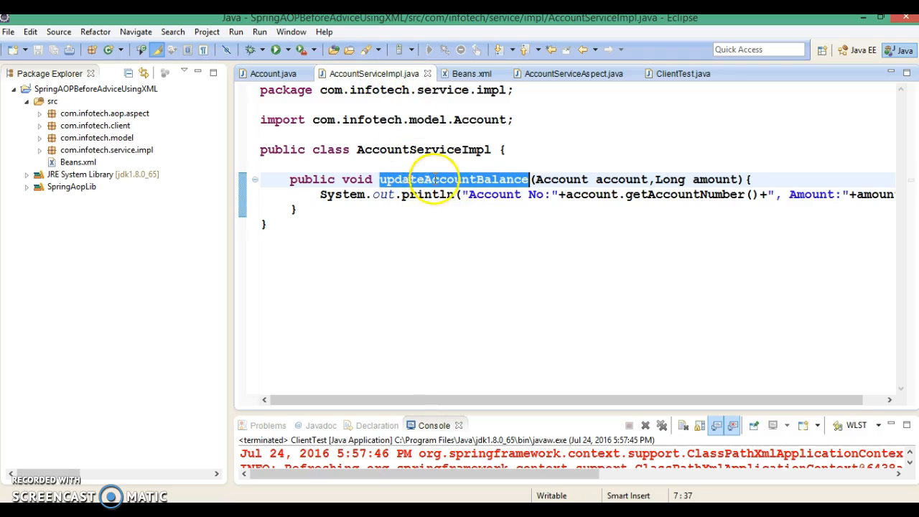
{"action": "left_click", "coordinate": [572, 73]}
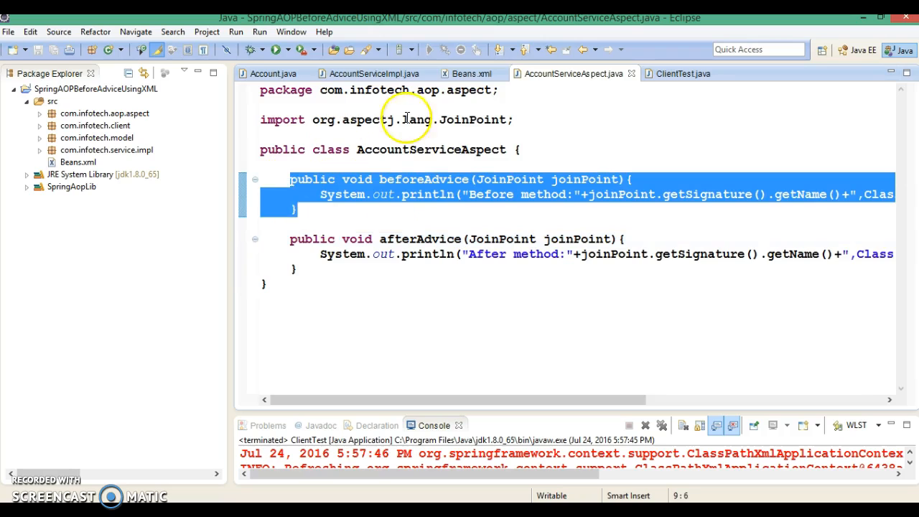
{"action": "left_click", "coordinate": [372, 74]}
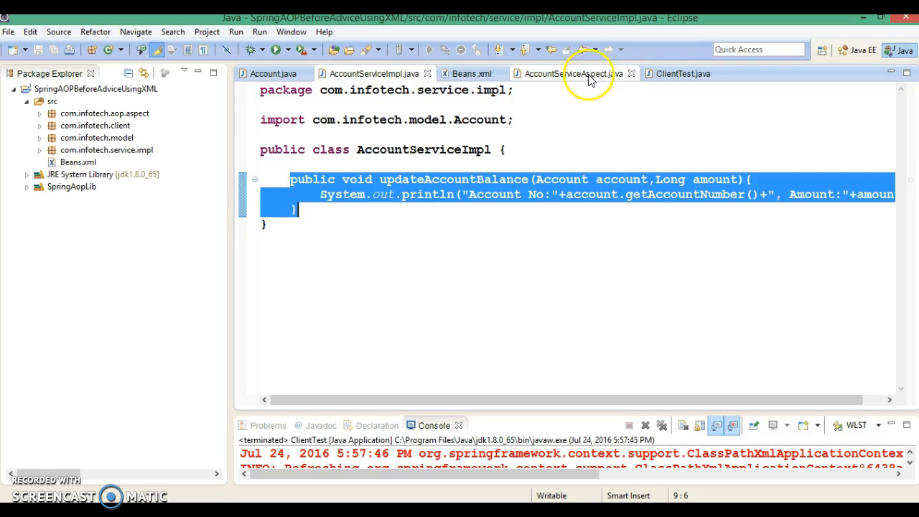
{"action": "left_click", "coordinate": [567, 73]}
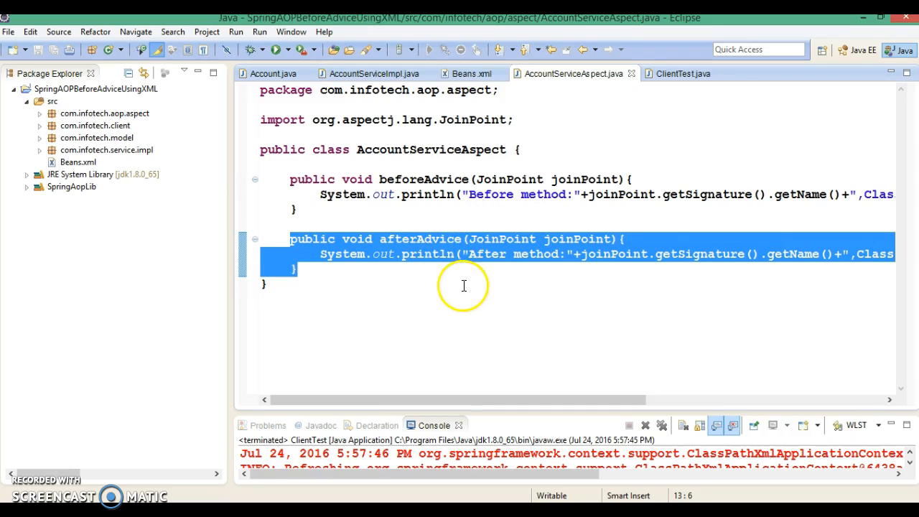
{"action": "left_click", "coordinate": [286, 179]}
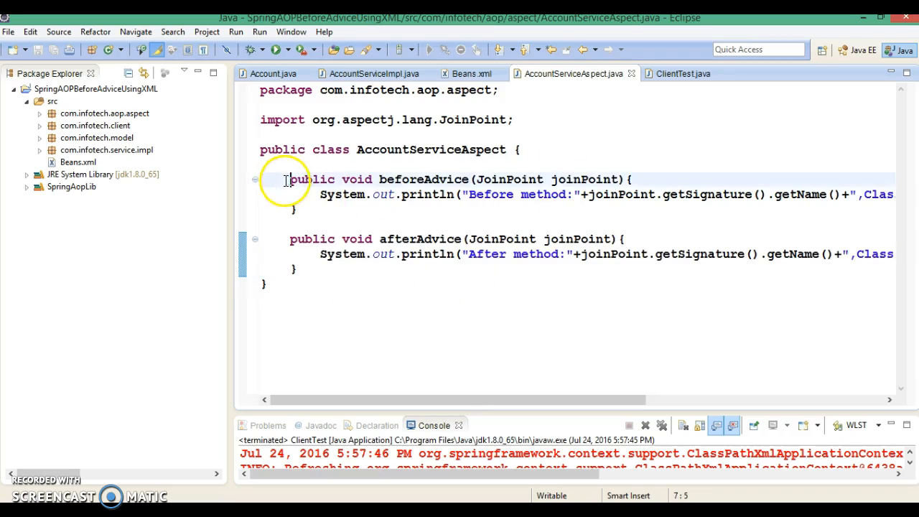
{"action": "left_click_drag", "start_coordinate": [290, 179], "coordinate": [302, 209]}
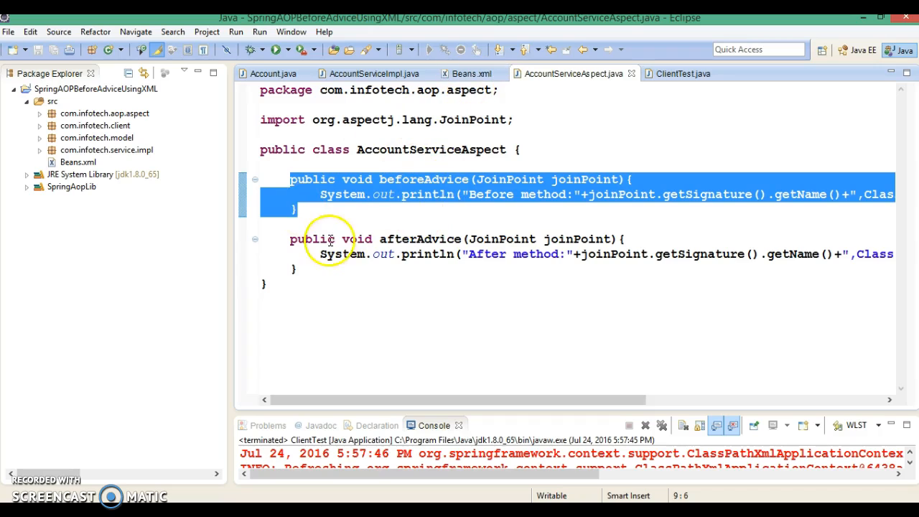
{"action": "double_click", "coordinate": [420, 238]}
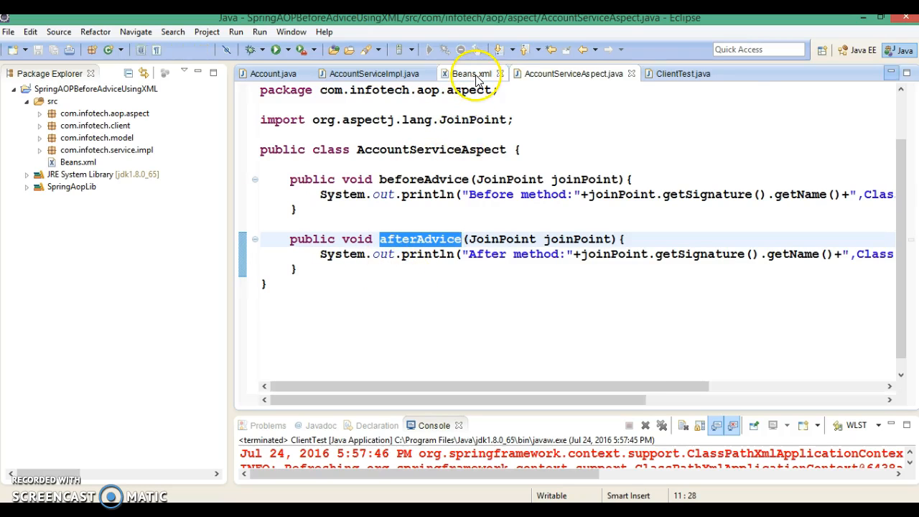
Add <aop:after method="afterAdvice" pointcut-ref="selectALL"/> to Beans.xml and save.
{"action": "left_click", "coordinate": [471, 73]}
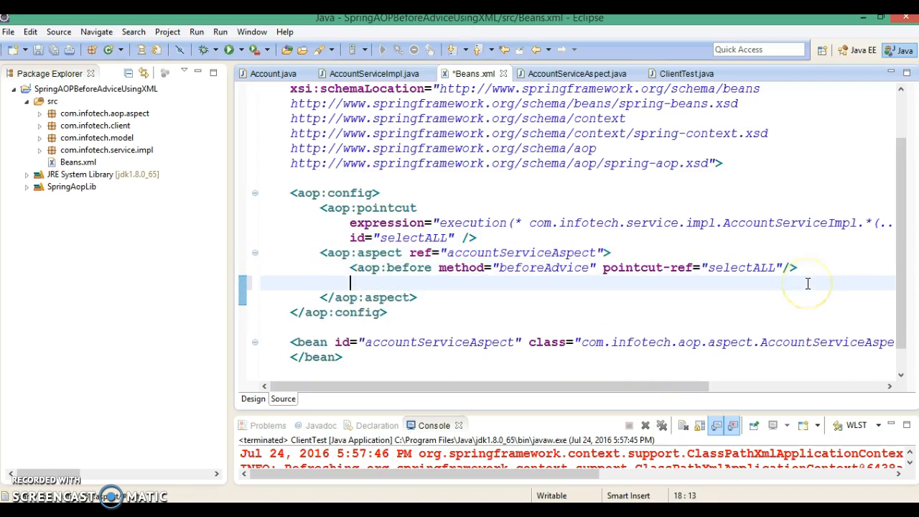
{"action": "type", "text": "<"}
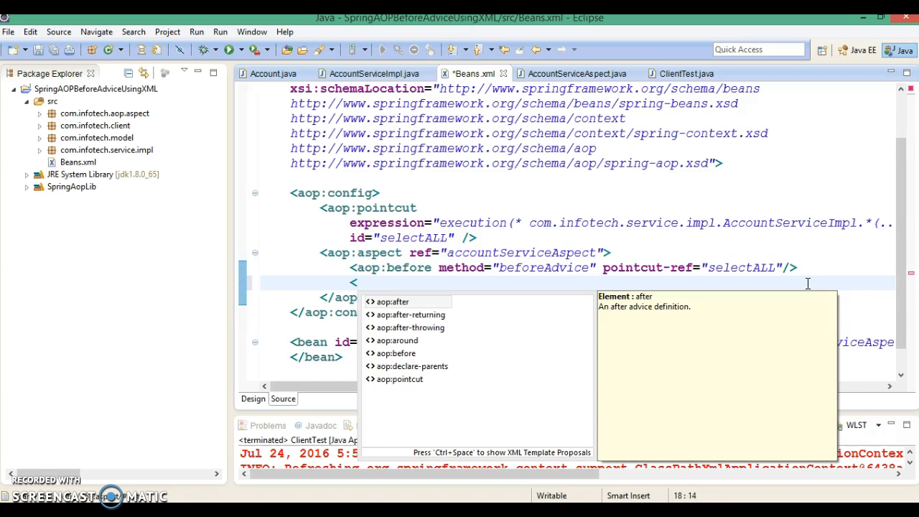
{"action": "type", "text": "aop:"}
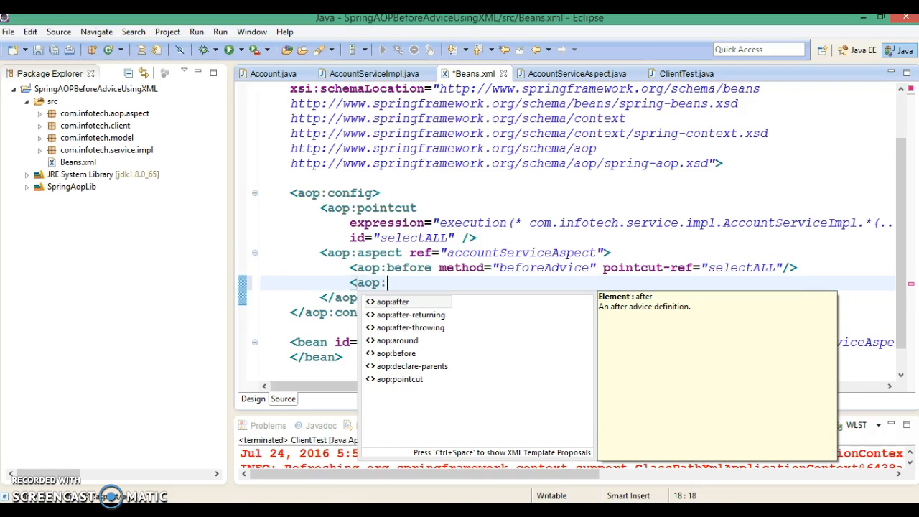
{"action": "type", "text": "after method=\"\"/>"}
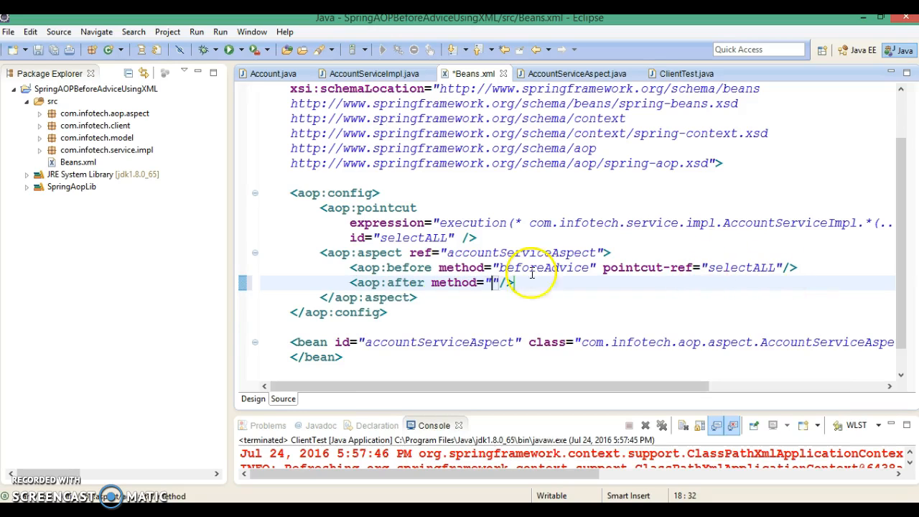
{"action": "type", "text": "afterAdvice\" pointcut-ref="}
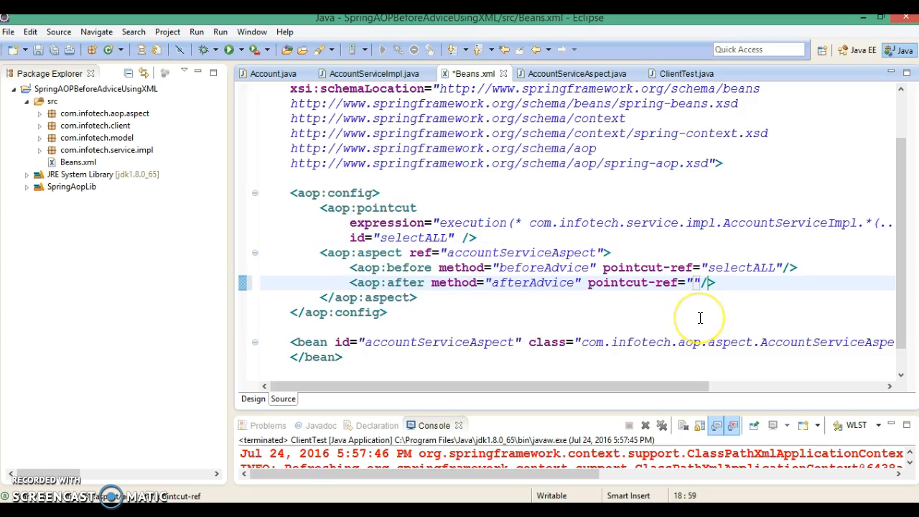
{"action": "type", "text": "selectALL"}
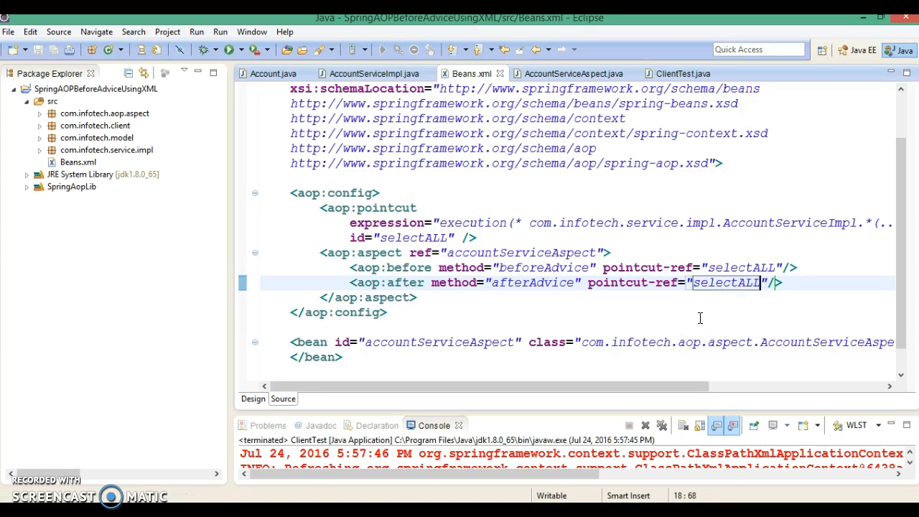
{"action": "left_click", "coordinate": [682, 73]}
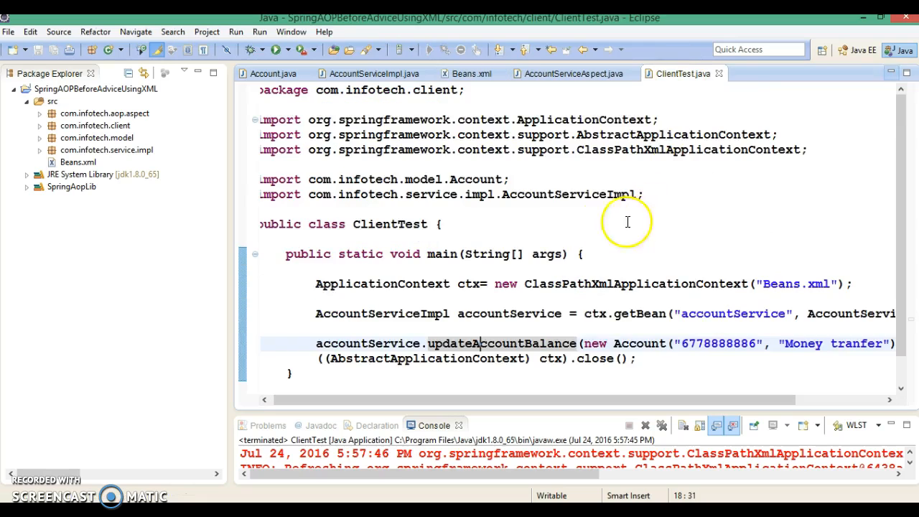
Run ClientTest as a Java application to print Before/After method lines.
{"action": "double_click", "coordinate": [501, 343]}
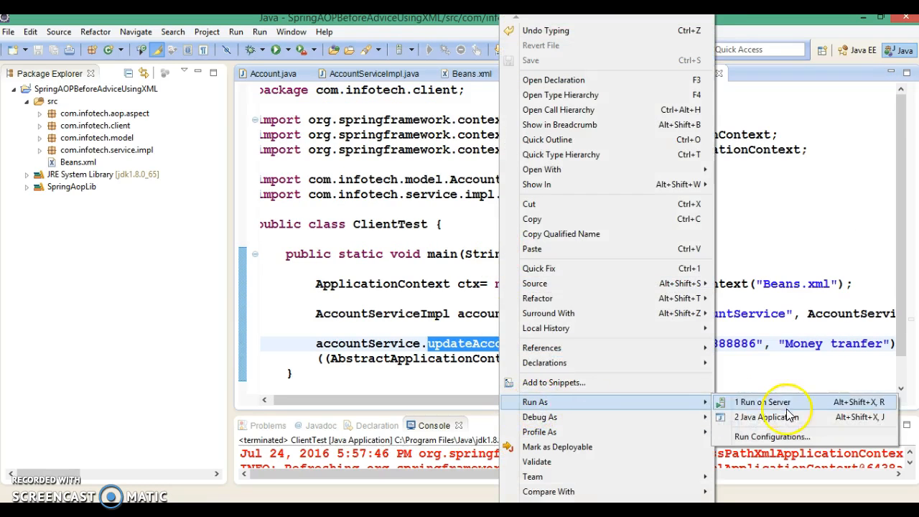
{"action": "left_click", "coordinate": [768, 417]}
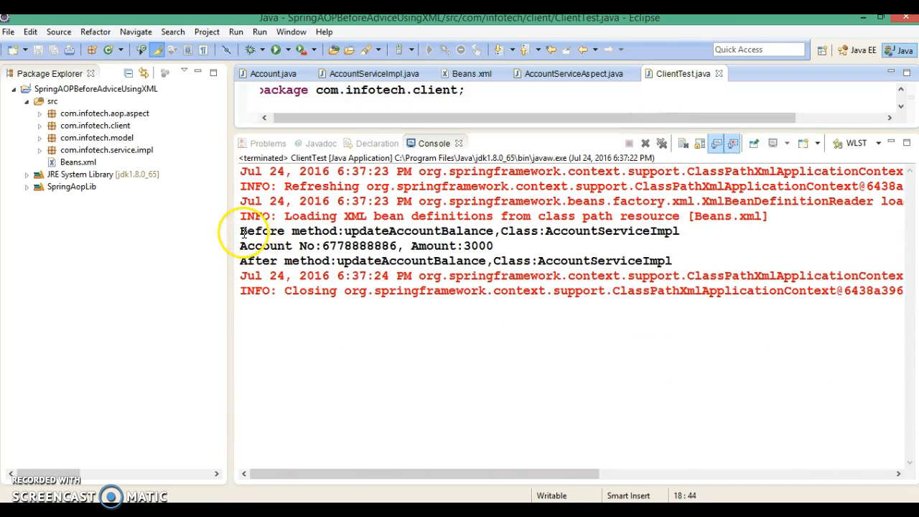
Highlight the console output lines and reopen AccountServiceImpl above them.
{"action": "double_click", "coordinate": [365, 230]}
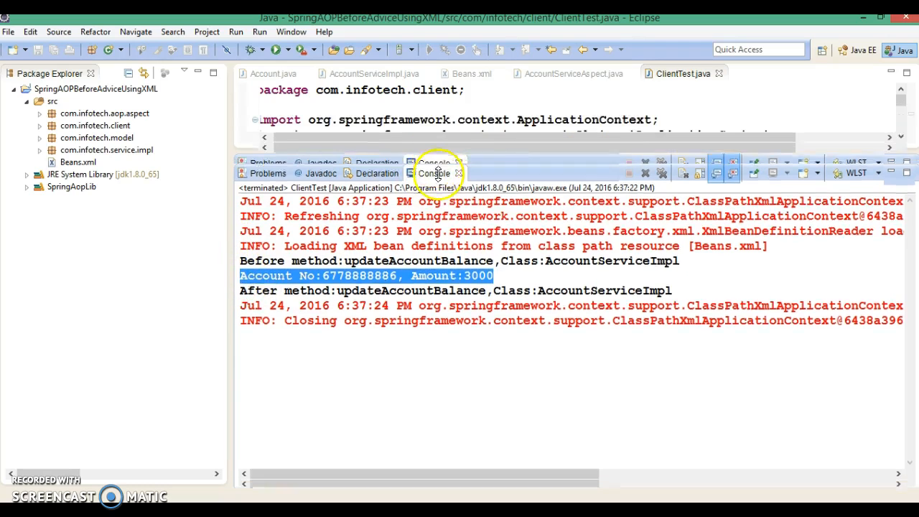
{"action": "left_click", "coordinate": [368, 73]}
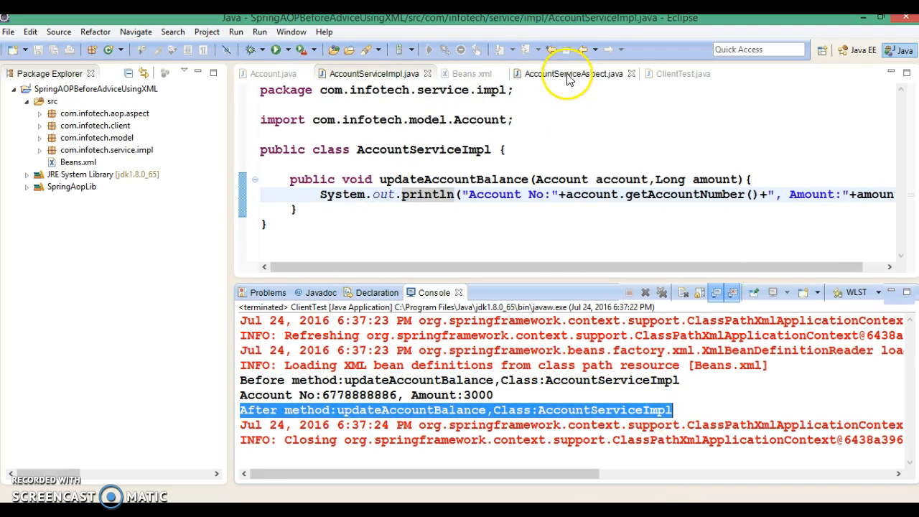
Show the afterAdvice "After method:" println in AccountServiceAspect.
{"action": "left_click", "coordinate": [560, 73]}
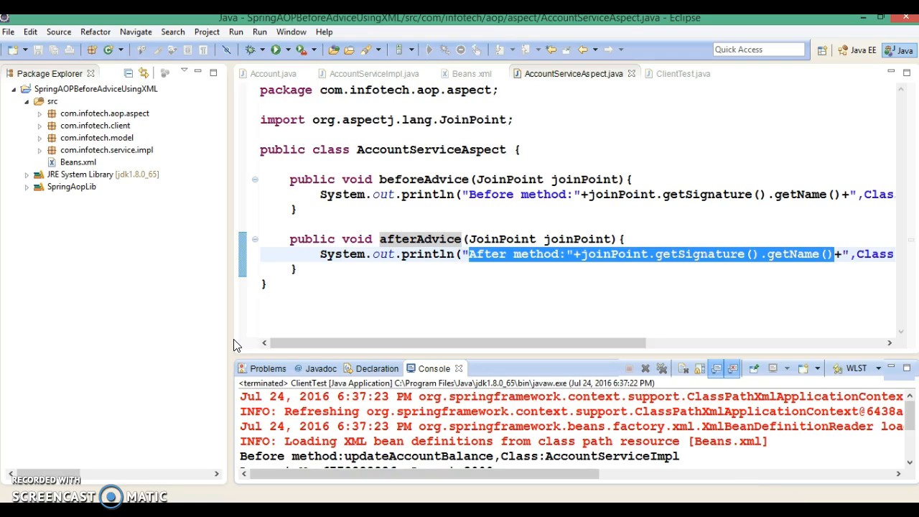
{"action": "mouse_move", "coordinate": [39, 470]}
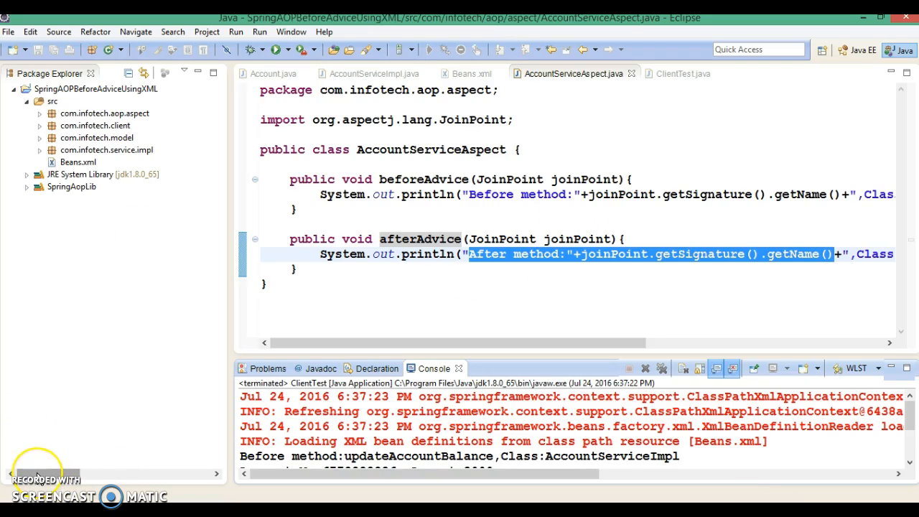
{"action": "mouse_move", "coordinate": [33, 474]}
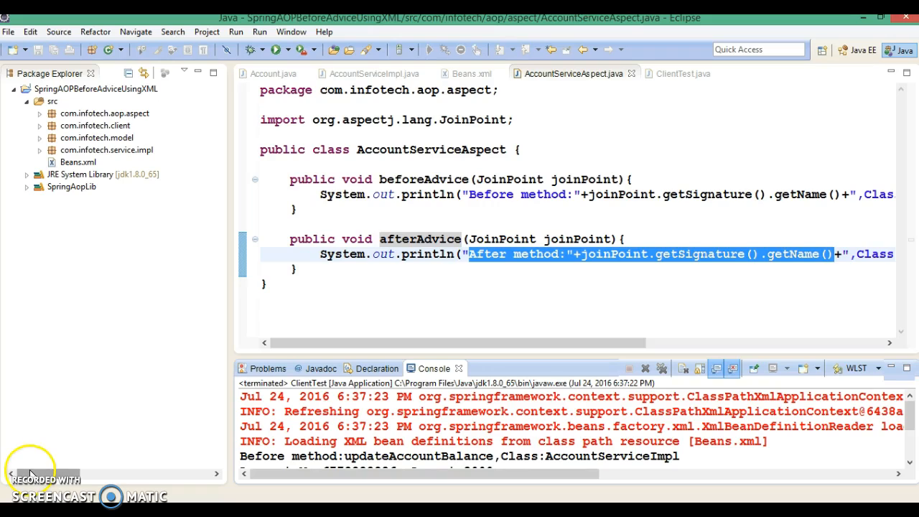
{"action": "mouse_move", "coordinate": [32, 477]}
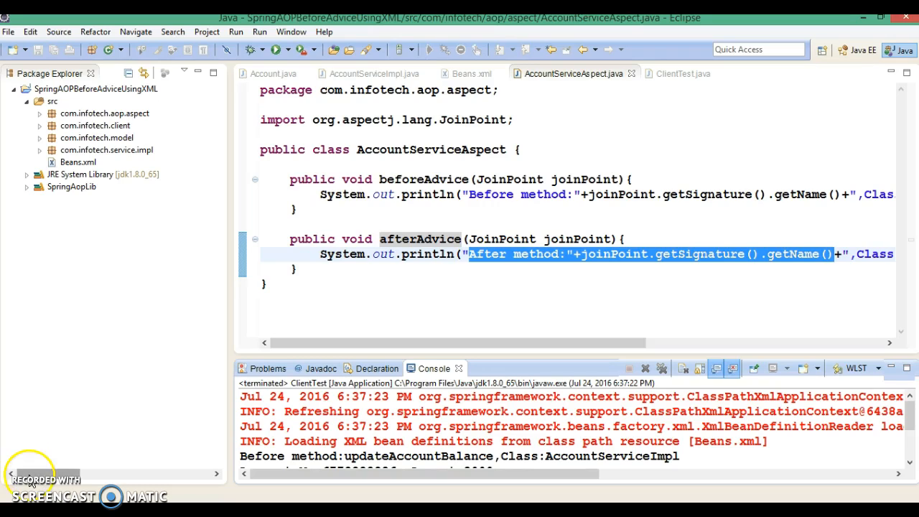